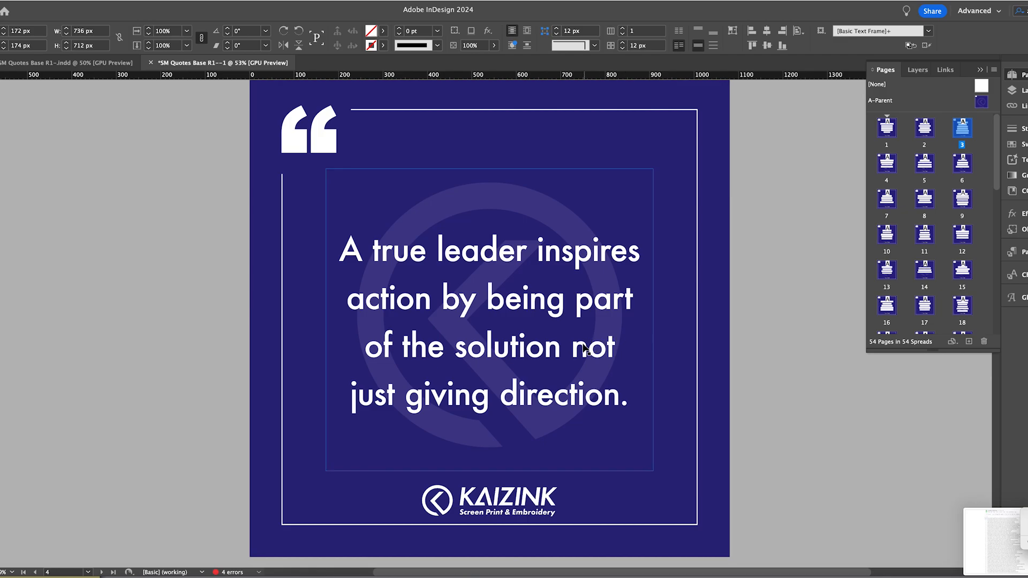
{"action": "mouse_move", "coordinate": [575, 352]}
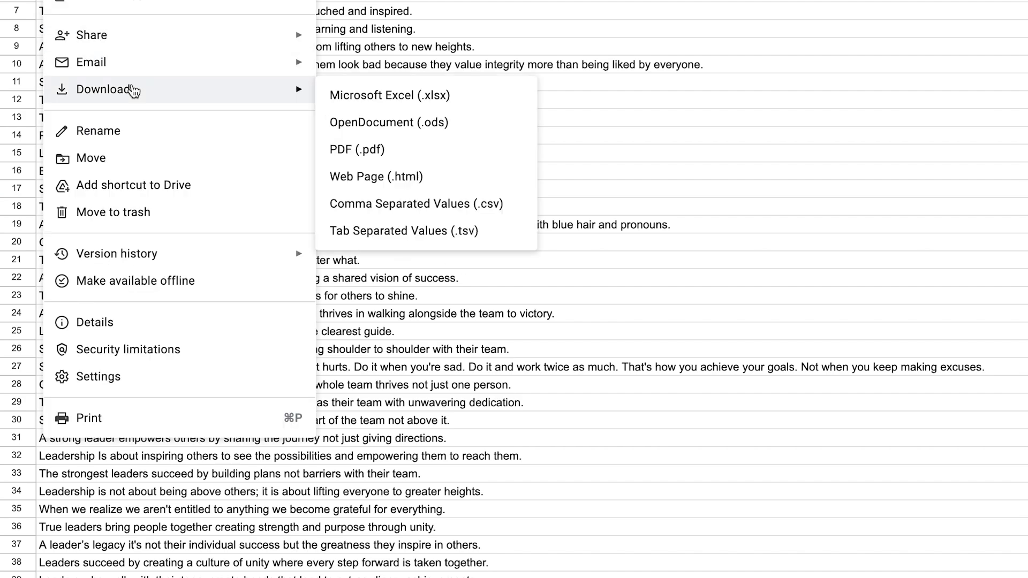
{"action": "mouse_move", "coordinate": [406, 203]}
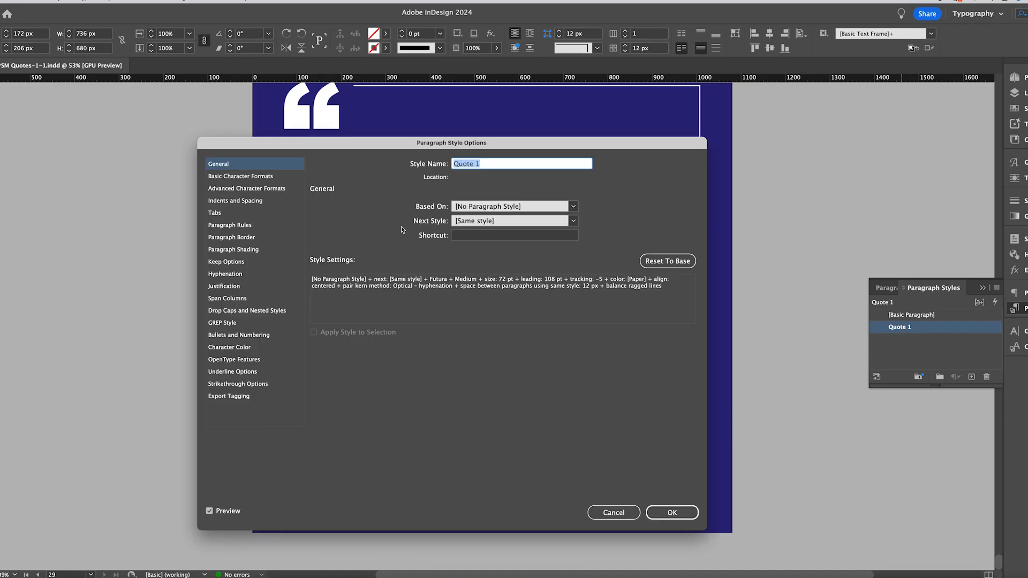
- Check Quote 1's Basic Character Formats and Indents and Spacing, then dismiss the style options
{"action": "left_click", "coordinate": [240, 176]}
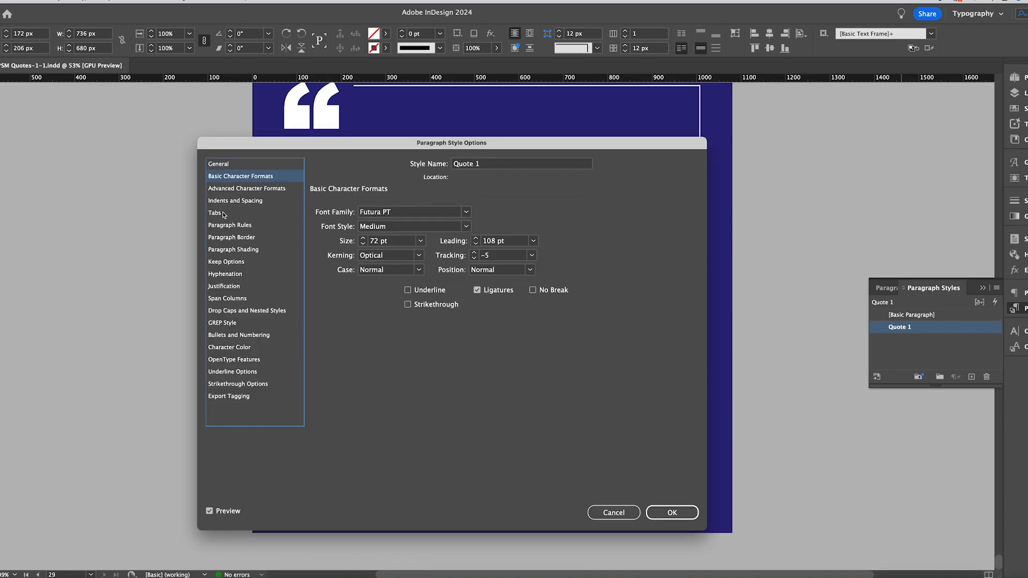
{"action": "mouse_move", "coordinate": [243, 195]}
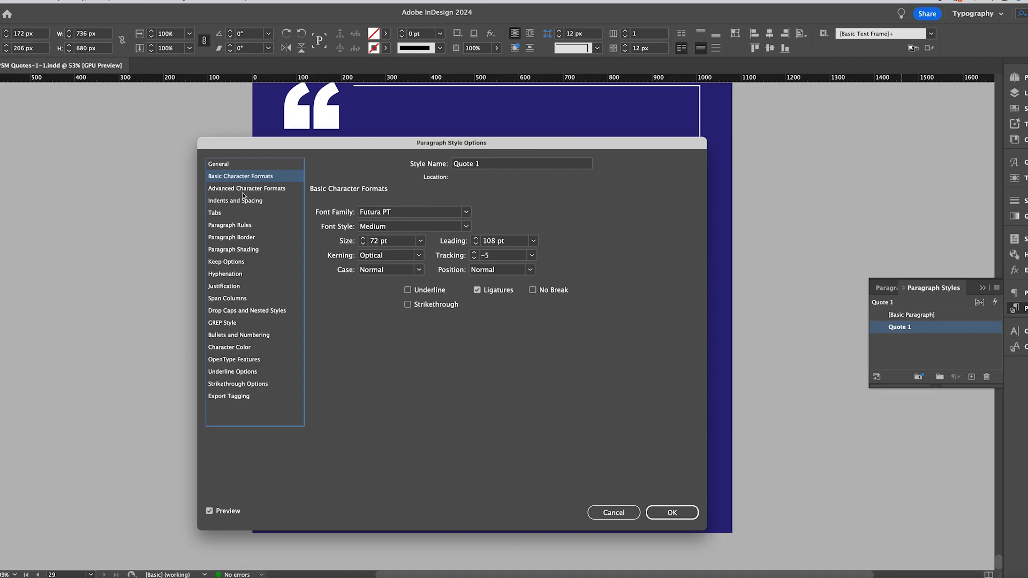
{"action": "left_click", "coordinate": [234, 200]}
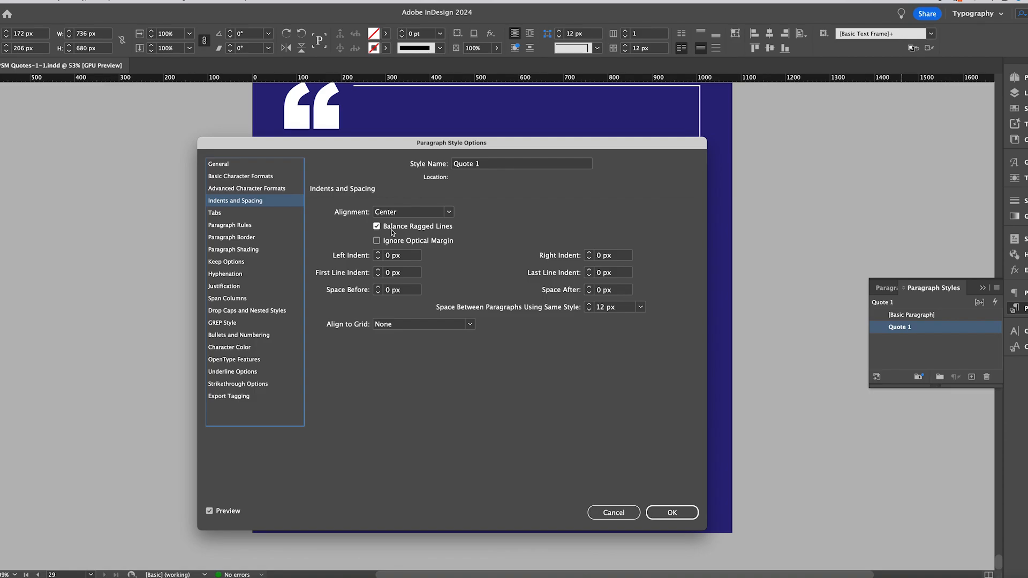
{"action": "left_click", "coordinate": [670, 512]}
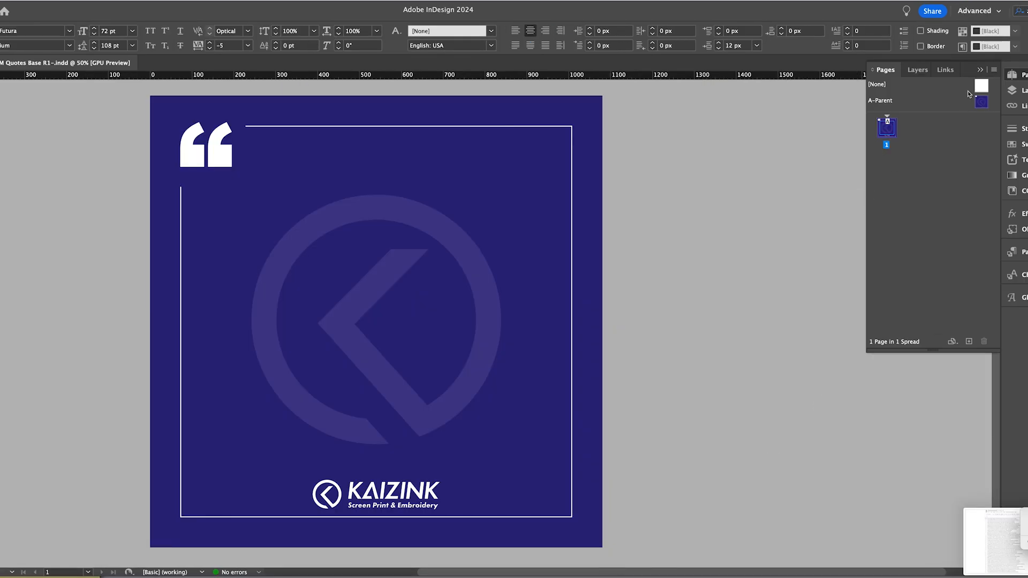
{"action": "mouse_move", "coordinate": [982, 106]}
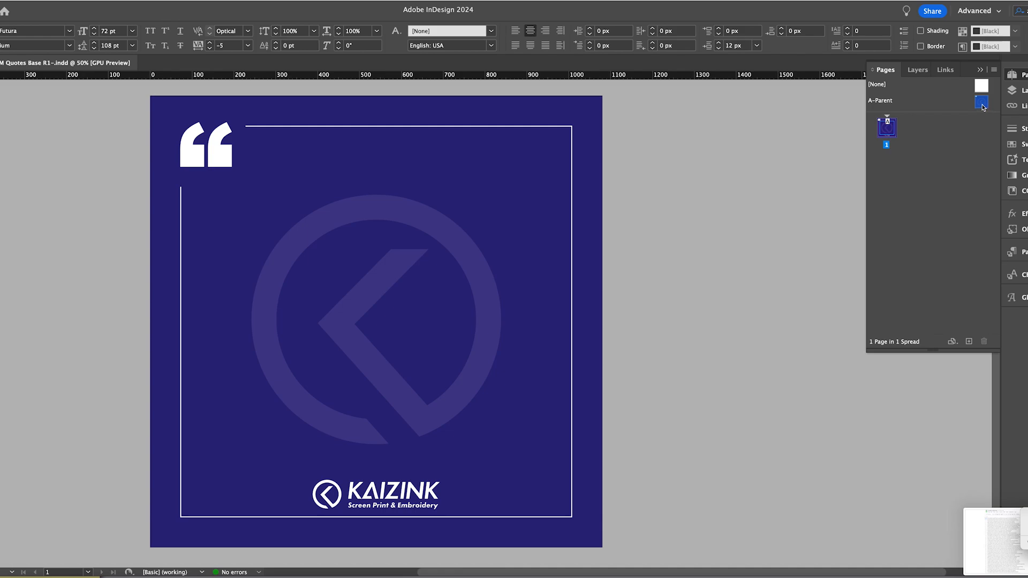
{"action": "left_click", "coordinate": [880, 101]}
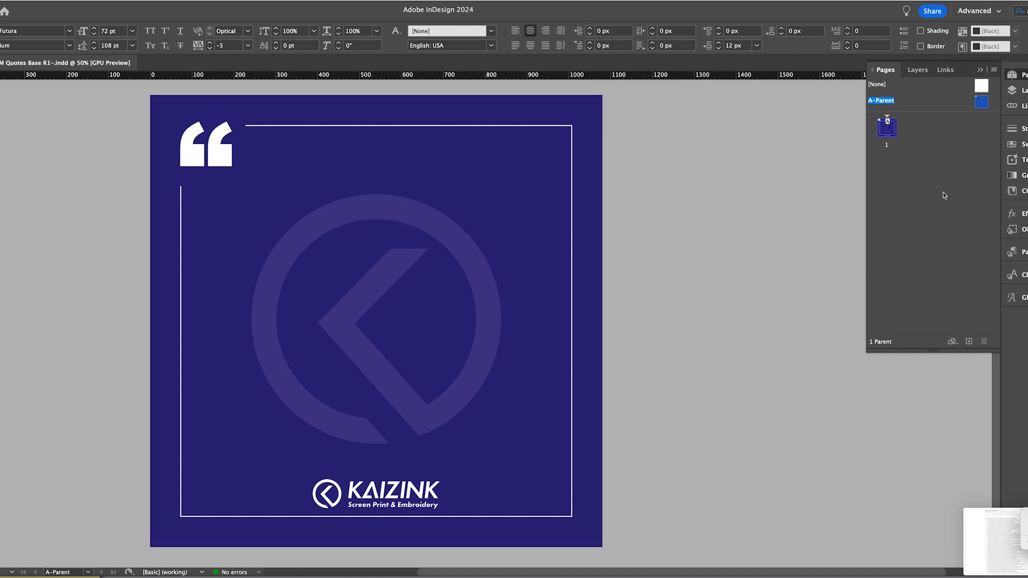
{"action": "left_click", "coordinate": [887, 130]}
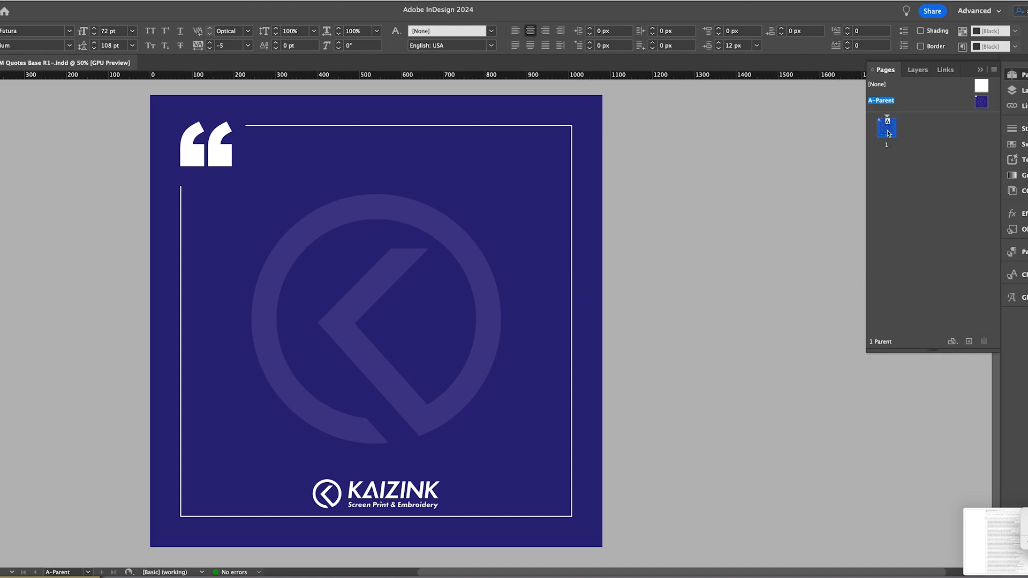
{"action": "left_click", "coordinate": [887, 127]}
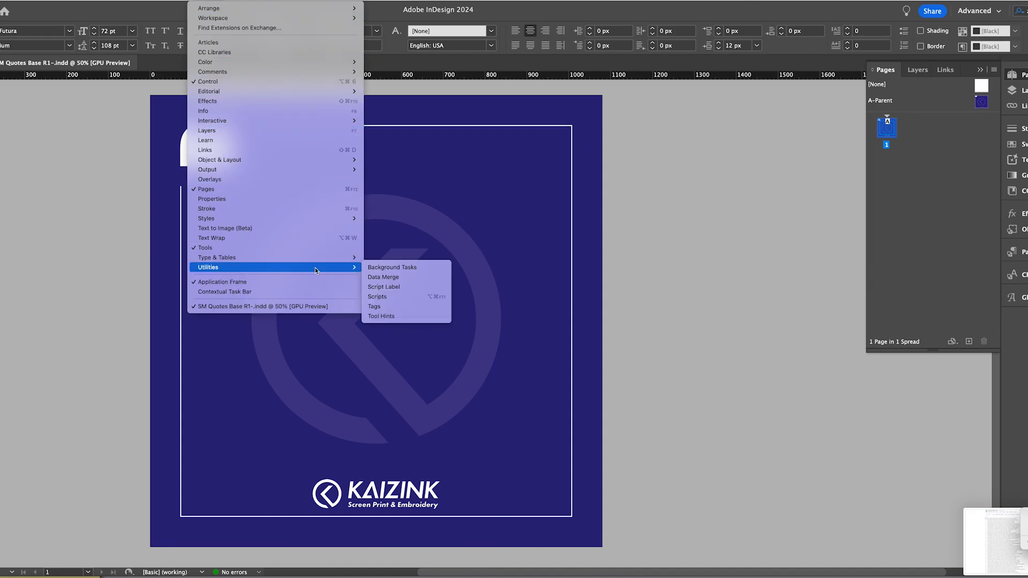
- Show the Data Merge panel and park it beside the Pages panel, clear of the design
{"action": "left_click", "coordinate": [384, 277]}
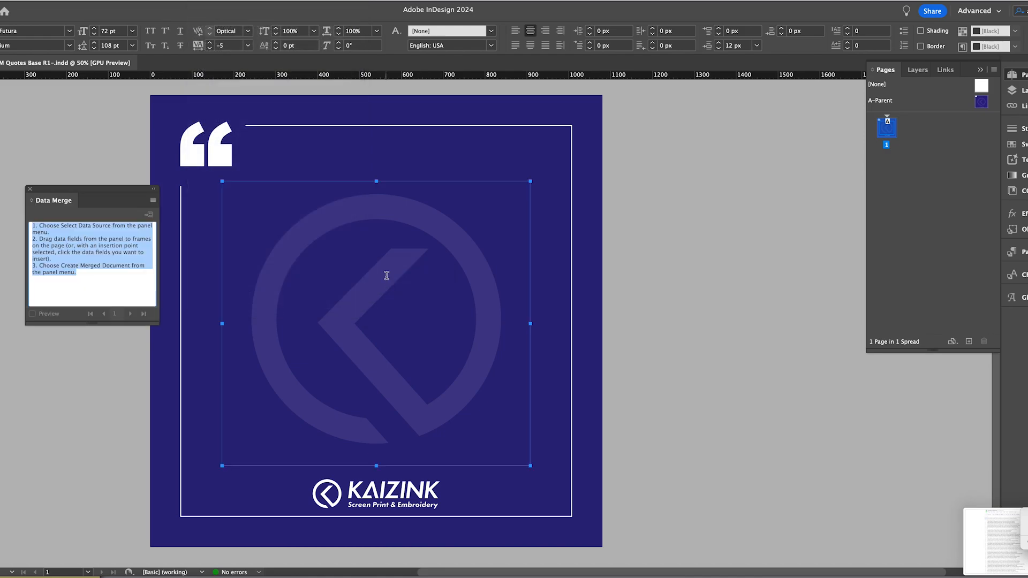
{"action": "left_click_drag", "start_coordinate": [56, 201], "coordinate": [471, 220]}
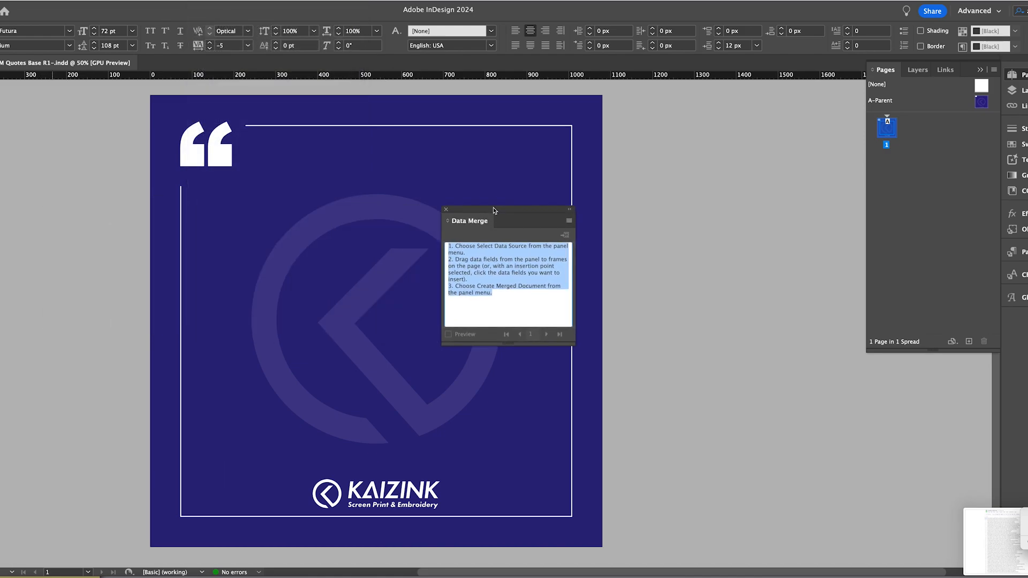
{"action": "left_click_drag", "start_coordinate": [469, 220], "coordinate": [707, 179]}
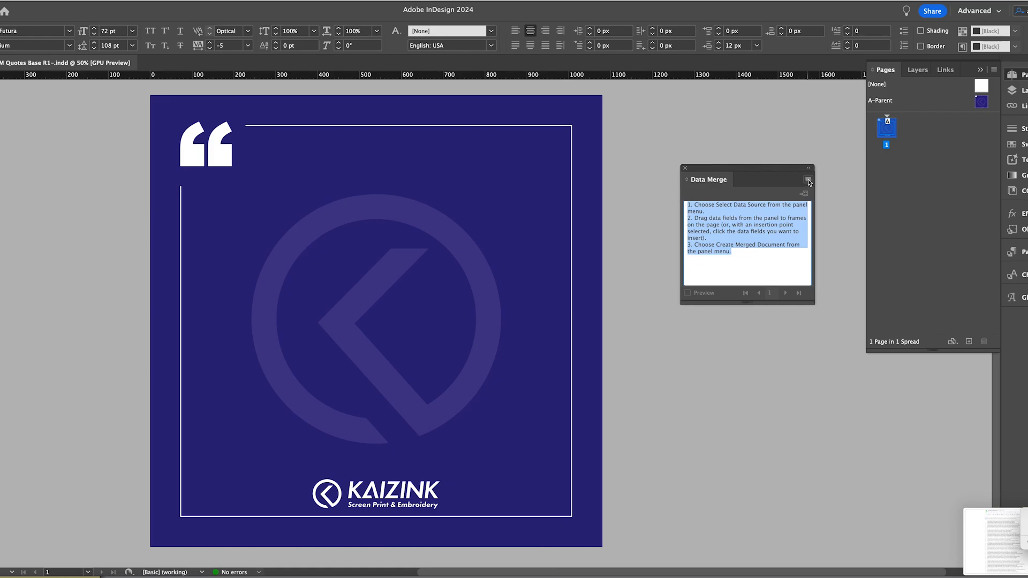
- Select the quotes CSV on the Desktop as the Data Merge data source
{"action": "left_click", "coordinate": [808, 182]}
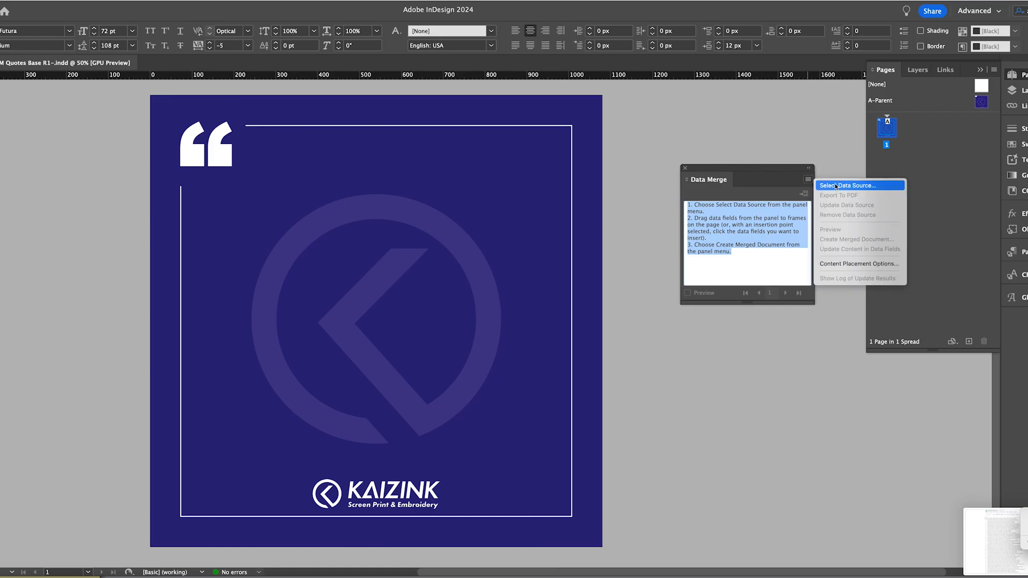
{"action": "left_click", "coordinate": [849, 186]}
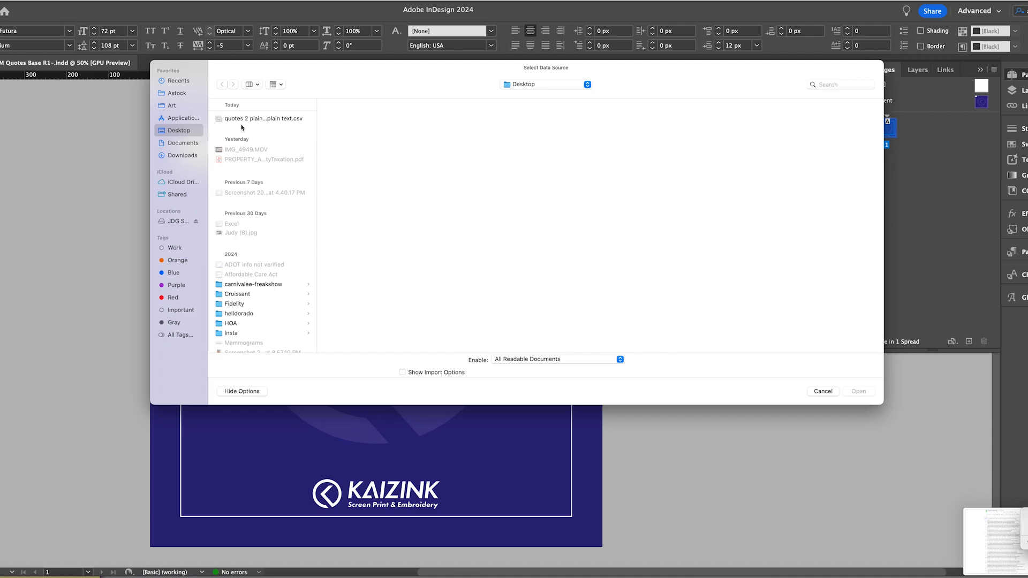
{"action": "left_click", "coordinate": [263, 119]}
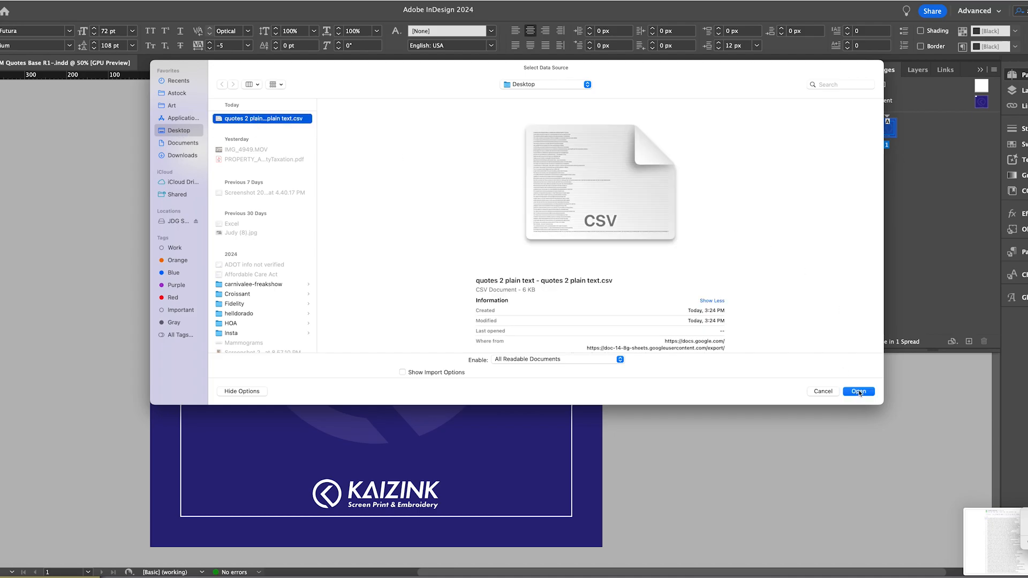
{"action": "left_click", "coordinate": [858, 391]}
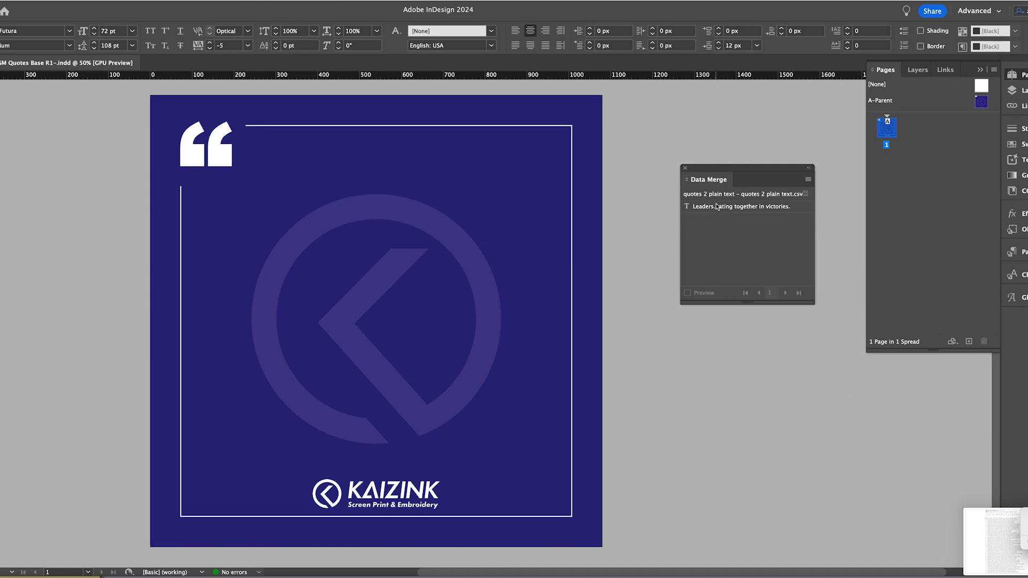
- Insert the quote field into the centre text frame and turn on Preview
{"action": "left_click", "coordinate": [741, 205]}
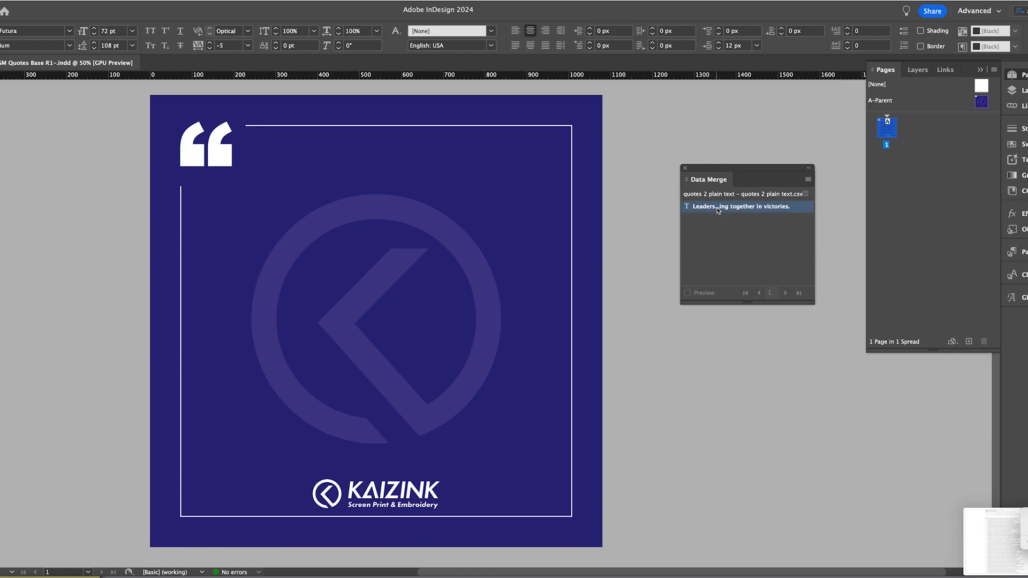
{"action": "left_click", "coordinate": [388, 294]}
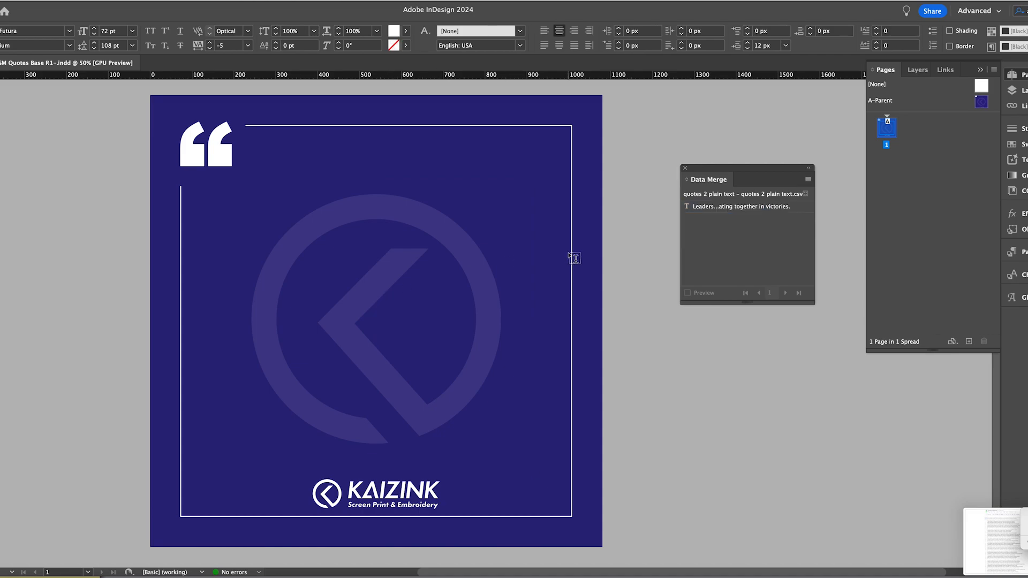
{"action": "mouse_move", "coordinate": [779, 211]}
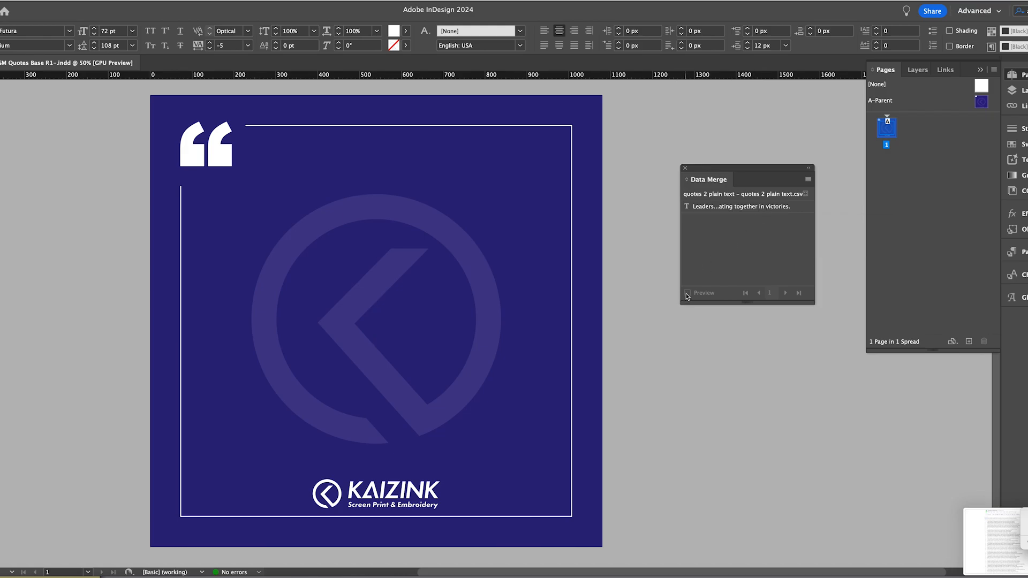
{"action": "left_click", "coordinate": [740, 205]}
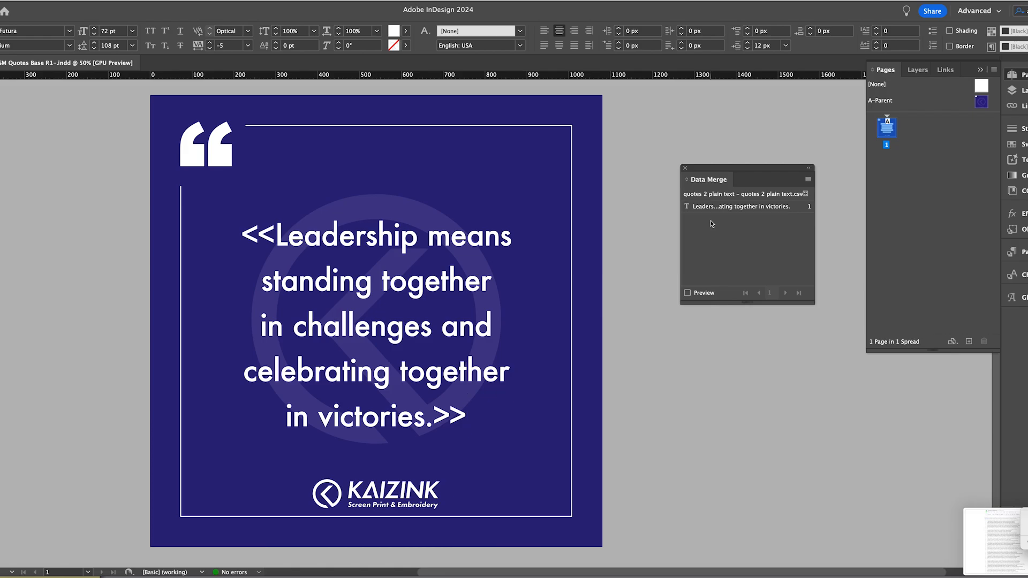
{"action": "left_click", "coordinate": [466, 417]}
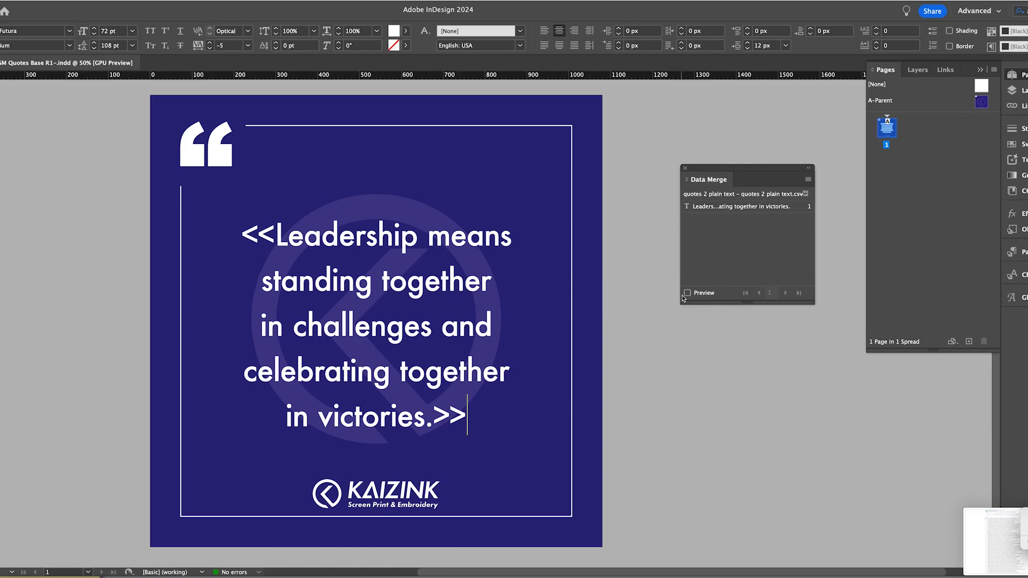
{"action": "left_click", "coordinate": [687, 293]}
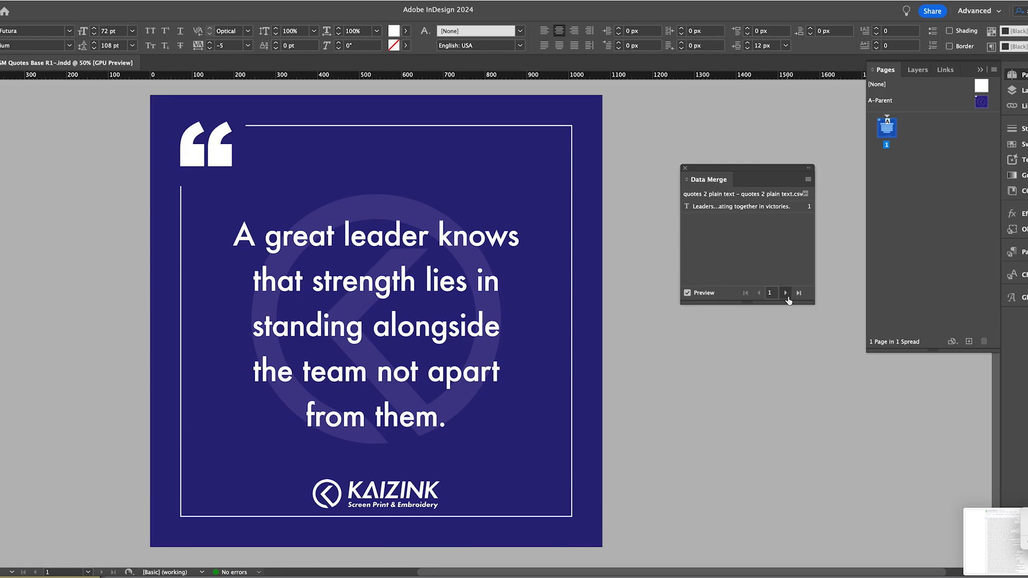
- Step through the next quote records in preview to check how each fits the page
{"action": "left_click", "coordinate": [784, 293]}
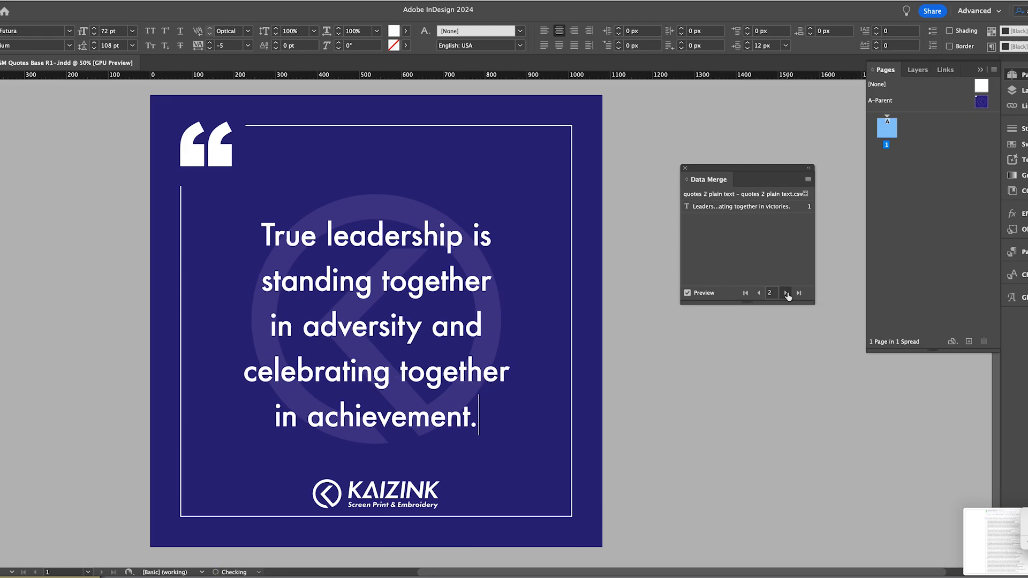
{"action": "left_click", "coordinate": [784, 292]}
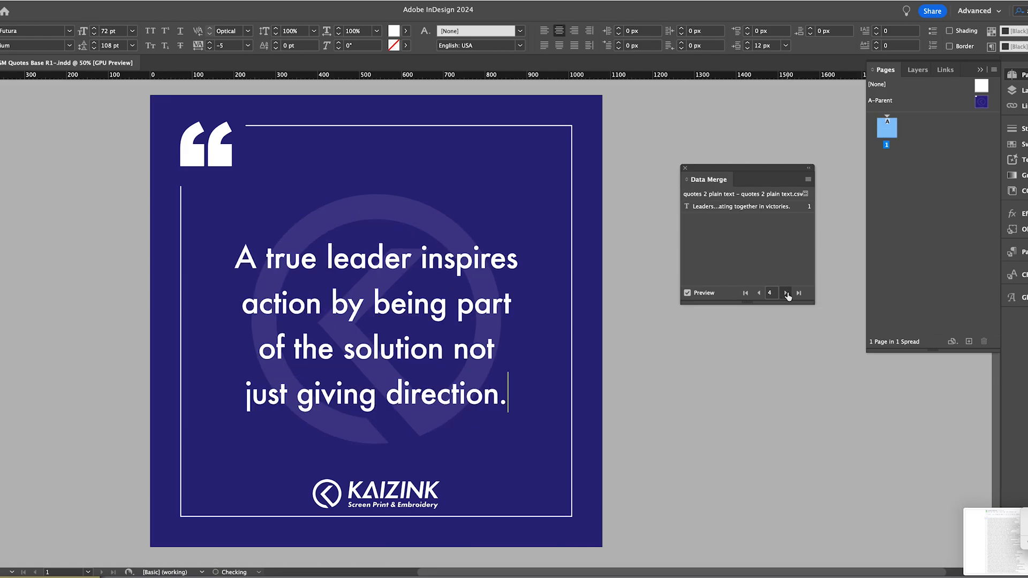
{"action": "left_click", "coordinate": [785, 293]}
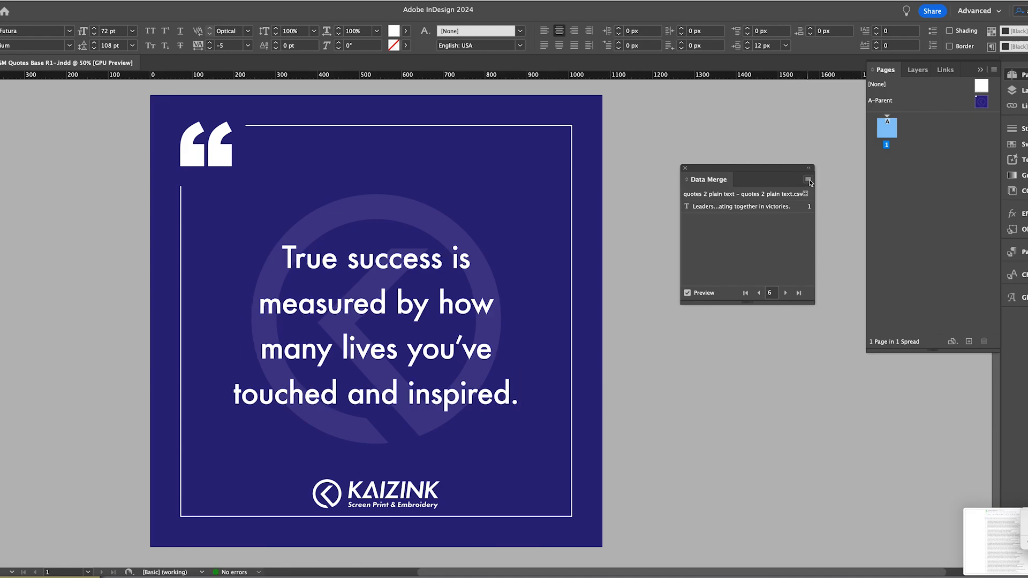
{"action": "left_click", "coordinate": [809, 180]}
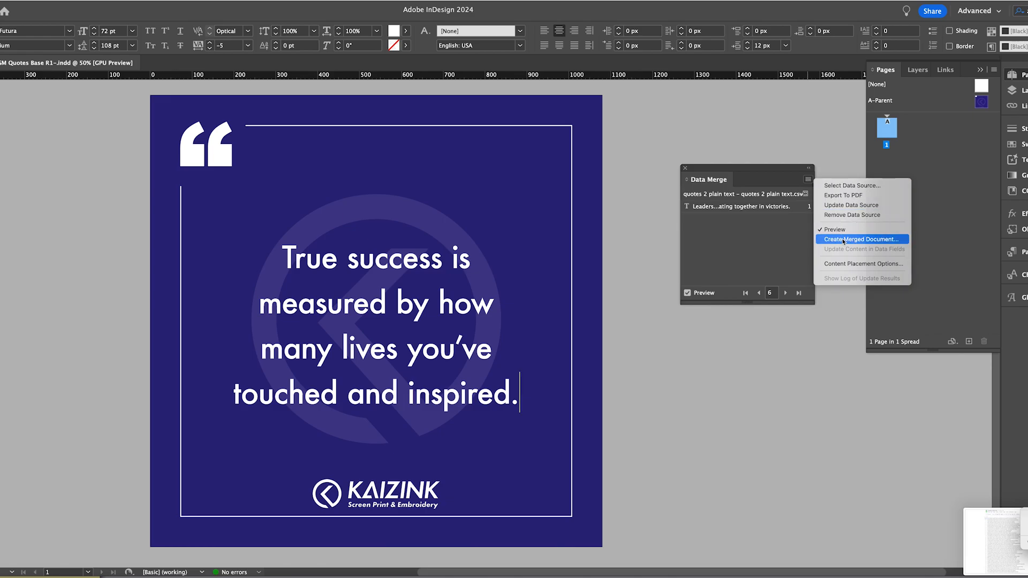
- Create the merged document with All Records, Single Record per page
{"action": "left_click", "coordinate": [862, 239]}
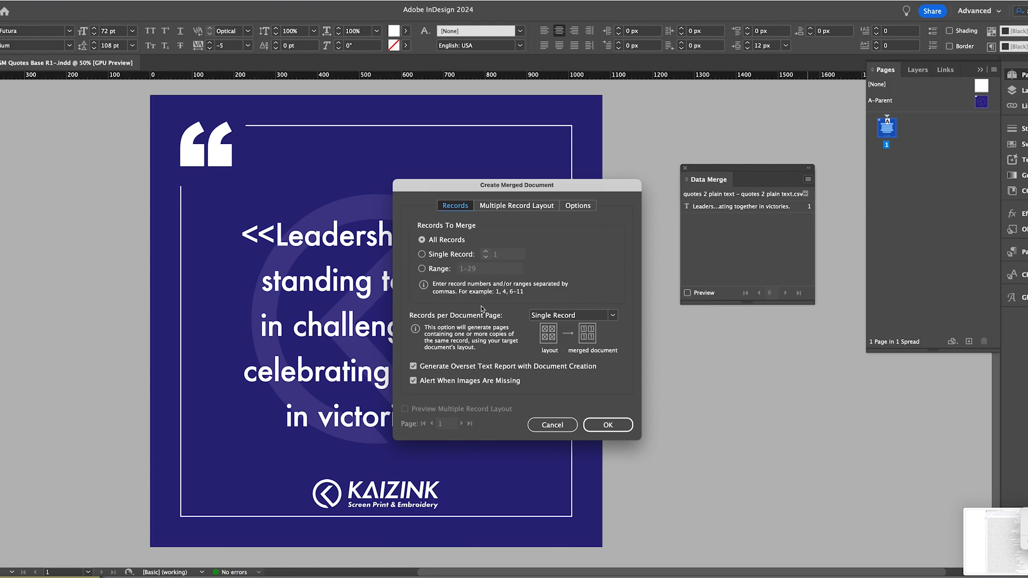
{"action": "mouse_move", "coordinate": [512, 291]}
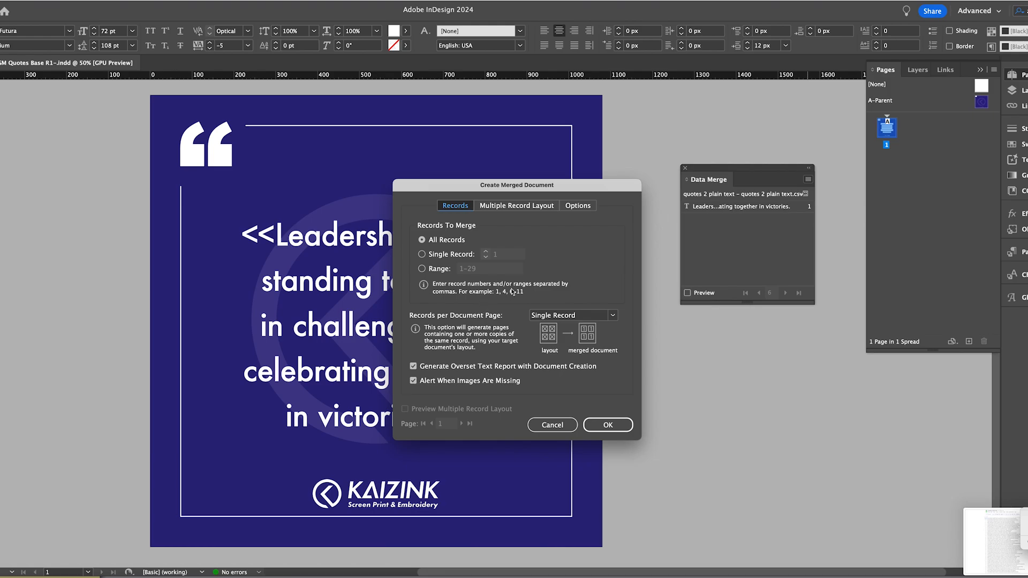
{"action": "mouse_move", "coordinate": [515, 290]}
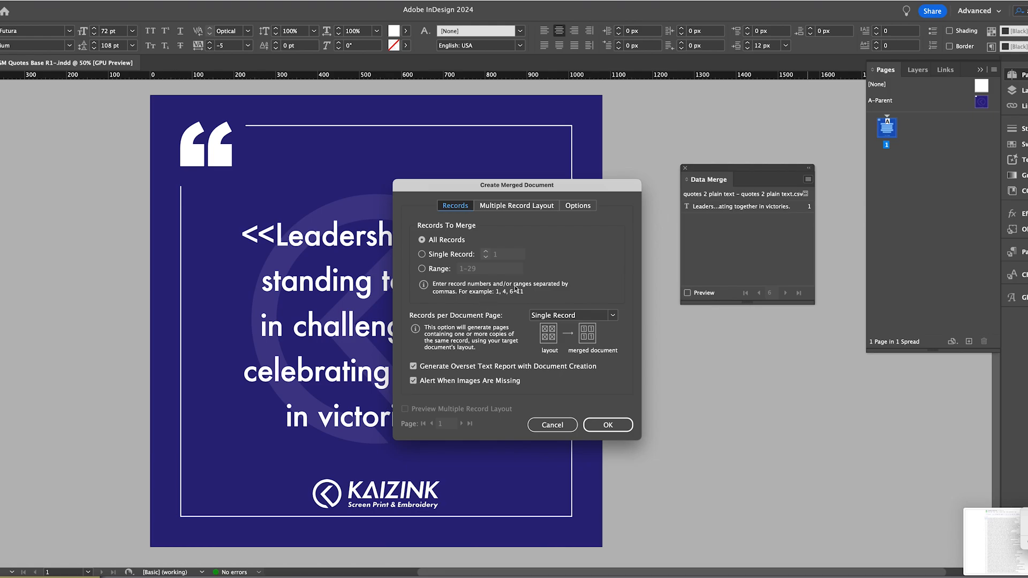
{"action": "left_click", "coordinate": [605, 425]}
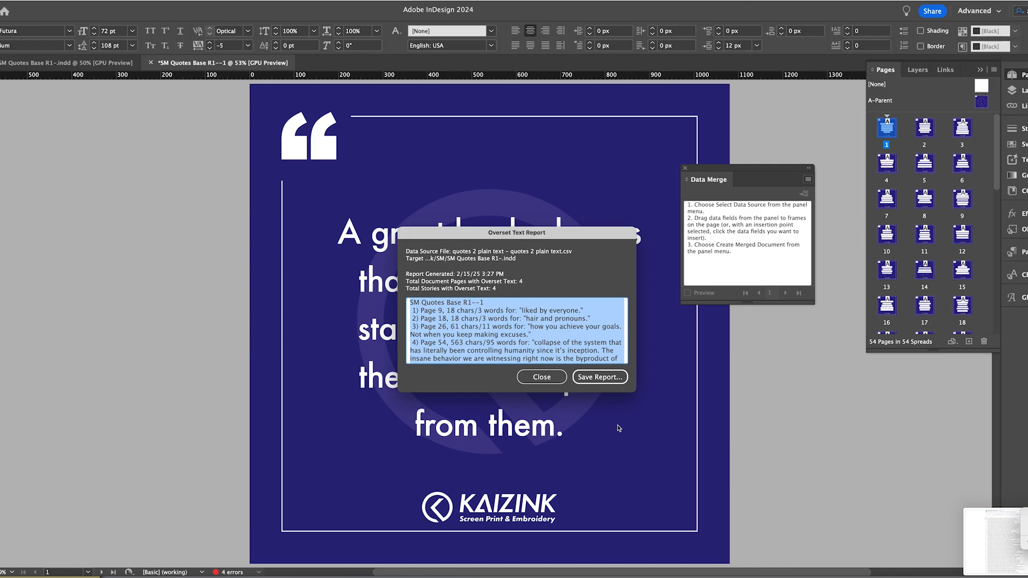
- Dismiss the Overset Text Report for the 54-page merged document
{"action": "left_click", "coordinate": [541, 376]}
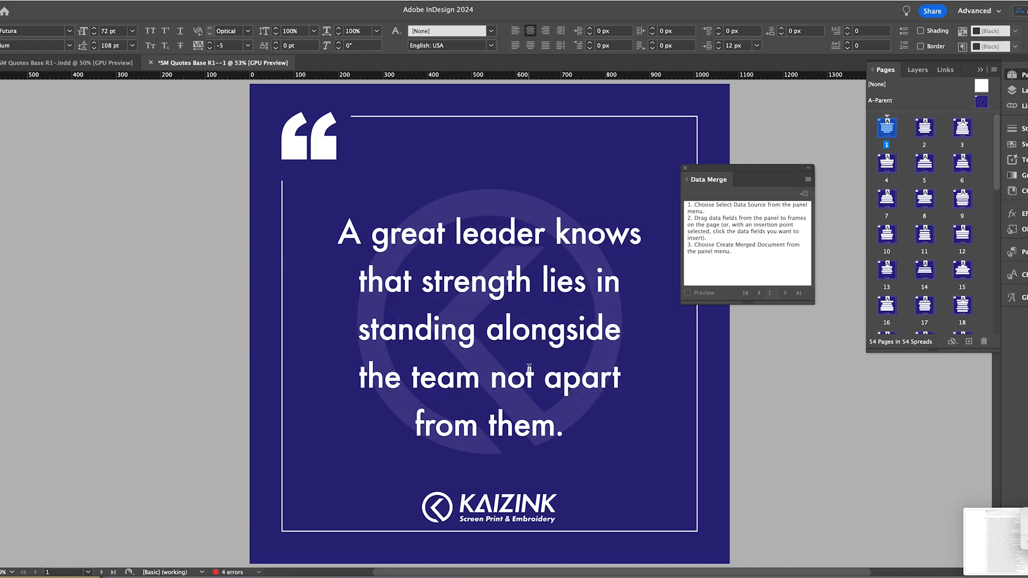
{"action": "scroll", "scroll_direction": "down", "scroll_amount": 3}
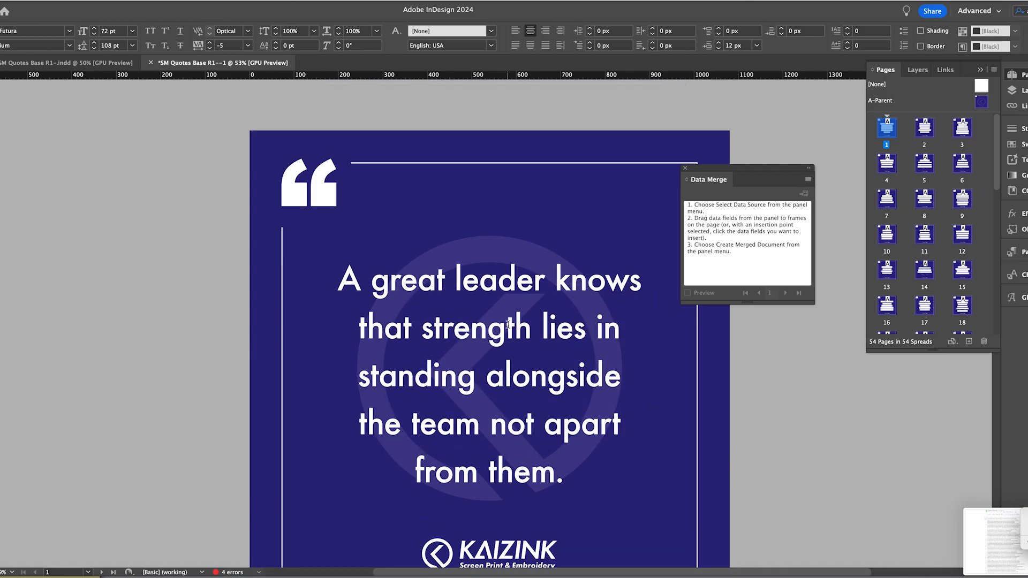
{"action": "mouse_move", "coordinate": [980, 213]}
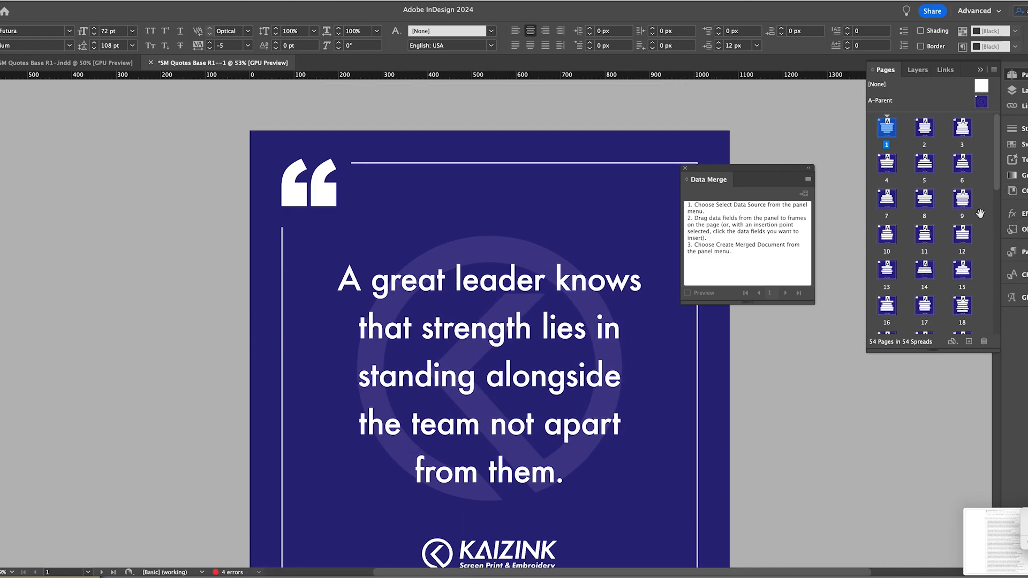
{"action": "scroll", "scroll_direction": "down", "scroll_amount": 3}
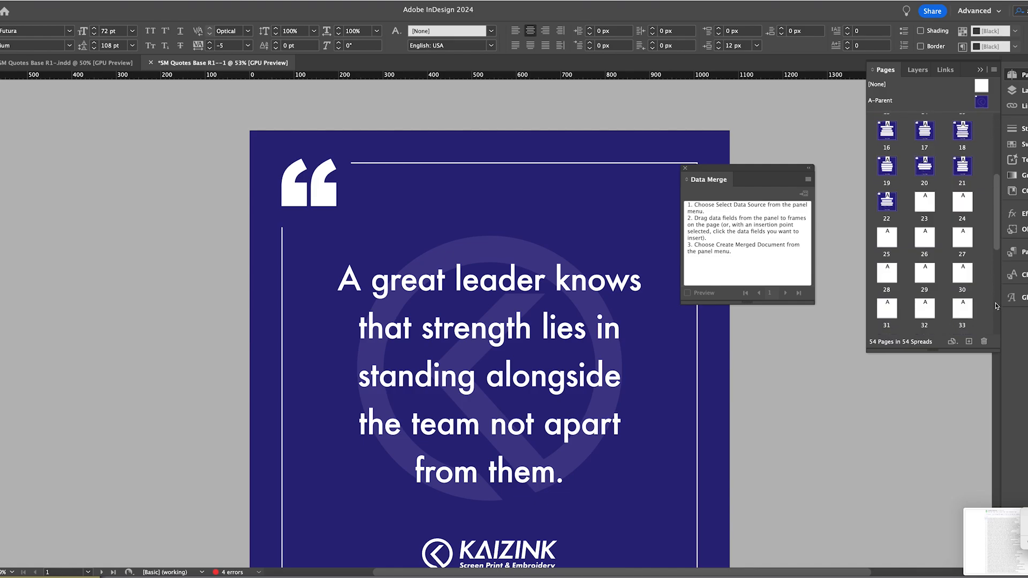
{"action": "scroll", "scroll_direction": "down", "scroll_amount": 3}
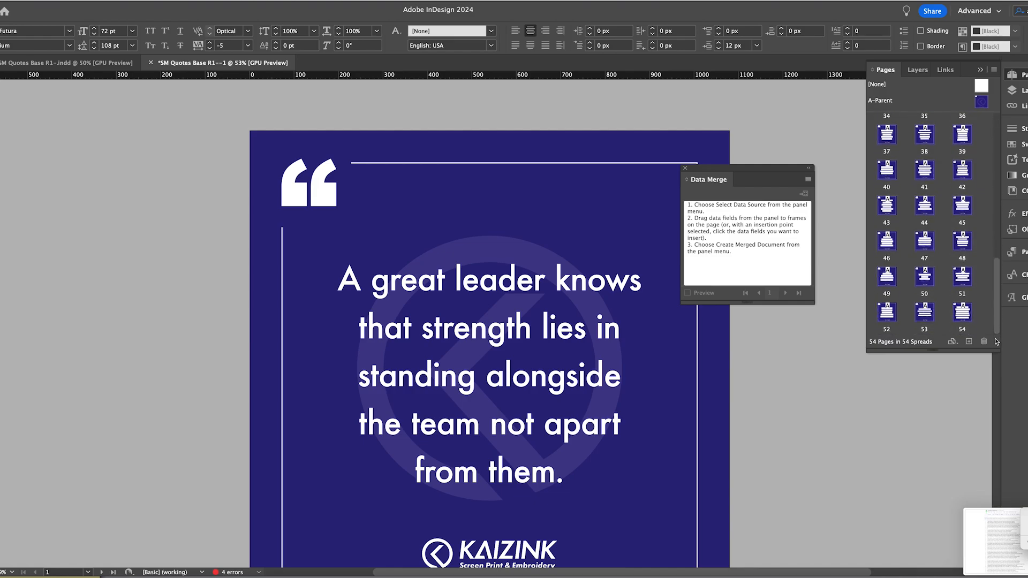